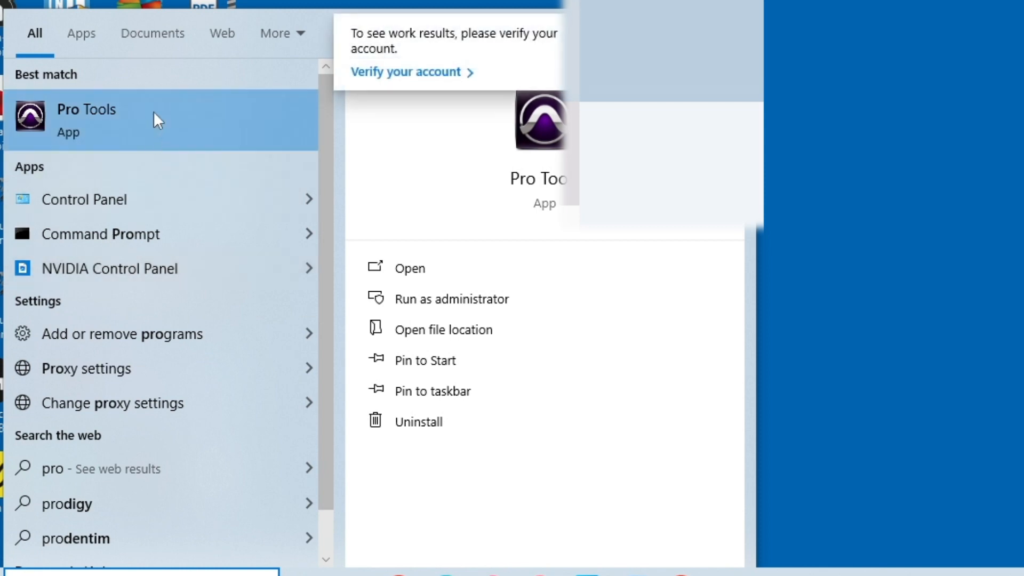
Launch Pro Tools from the Start menu search results.
{"action": "left_click", "coordinate": [86, 119]}
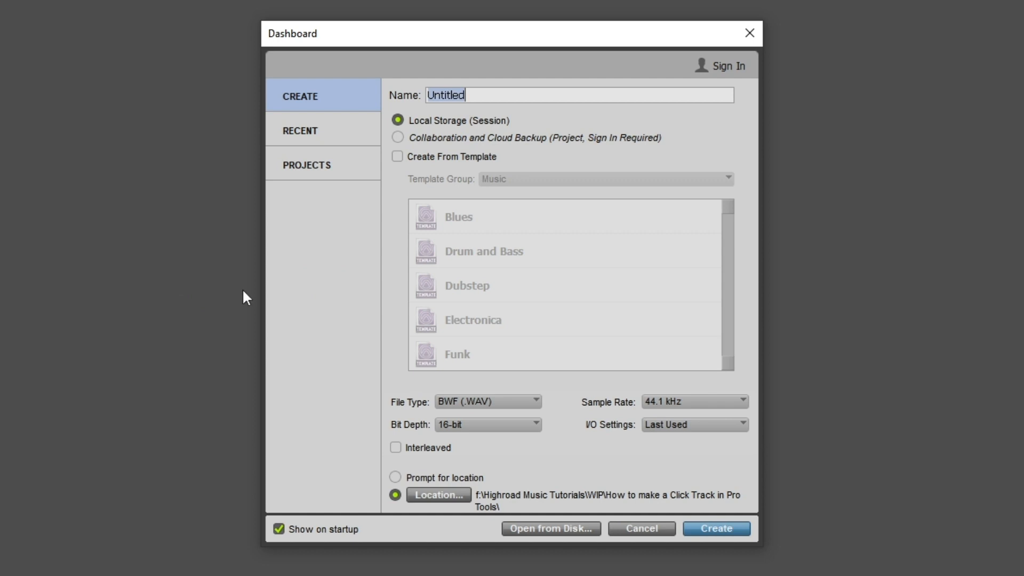
{"action": "mouse_move", "coordinate": [746, 122]}
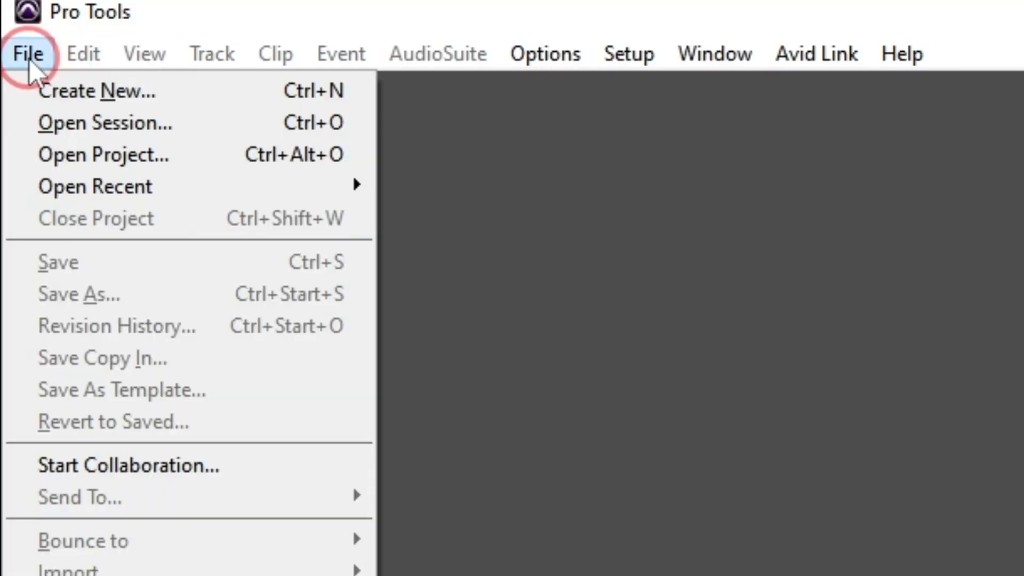
Bring up the Dashboard to create a new session via File > Create New.
{"action": "left_click", "coordinate": [97, 90]}
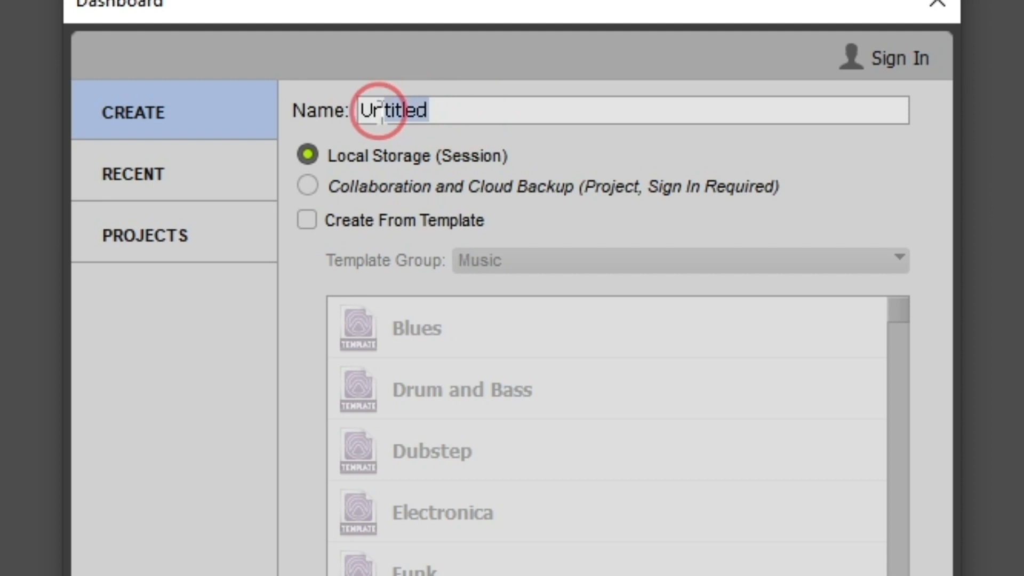
Replace the default session name Untitled with 'Song 1'.
{"action": "double_click", "coordinate": [391, 110]}
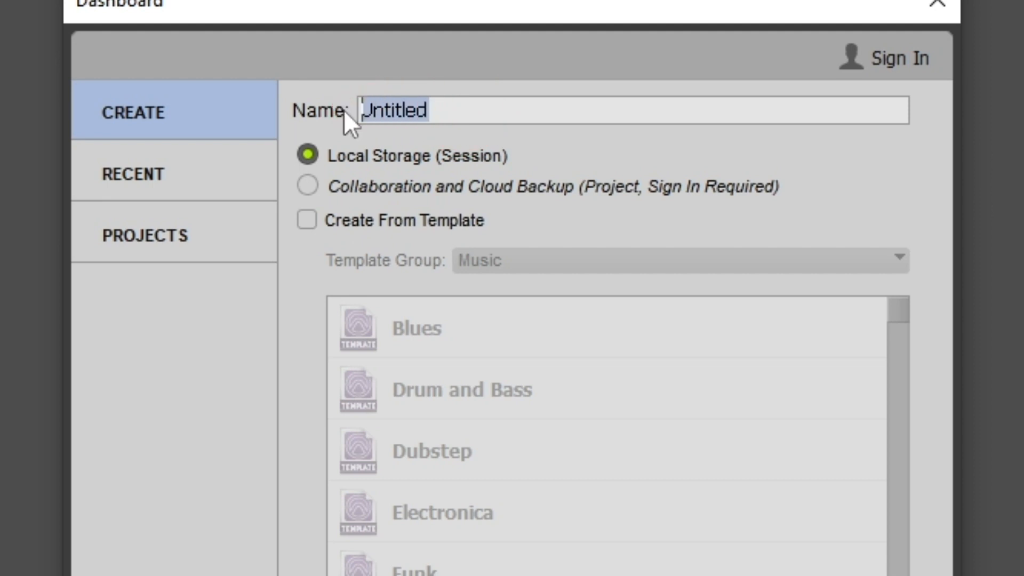
{"action": "type", "text": "Song 1"}
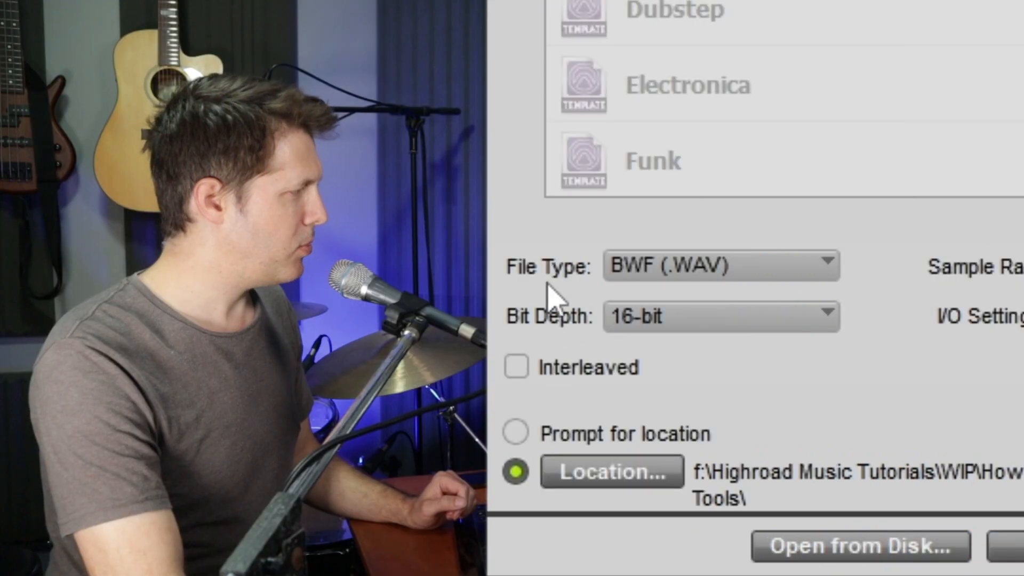
{"action": "left_click", "coordinate": [717, 266]}
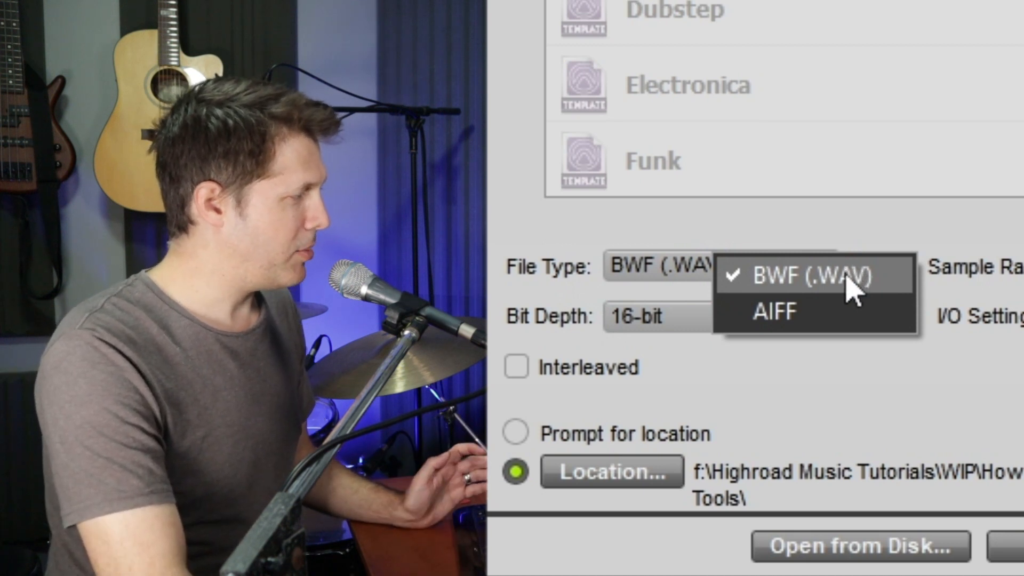
{"action": "mouse_move", "coordinate": [809, 320]}
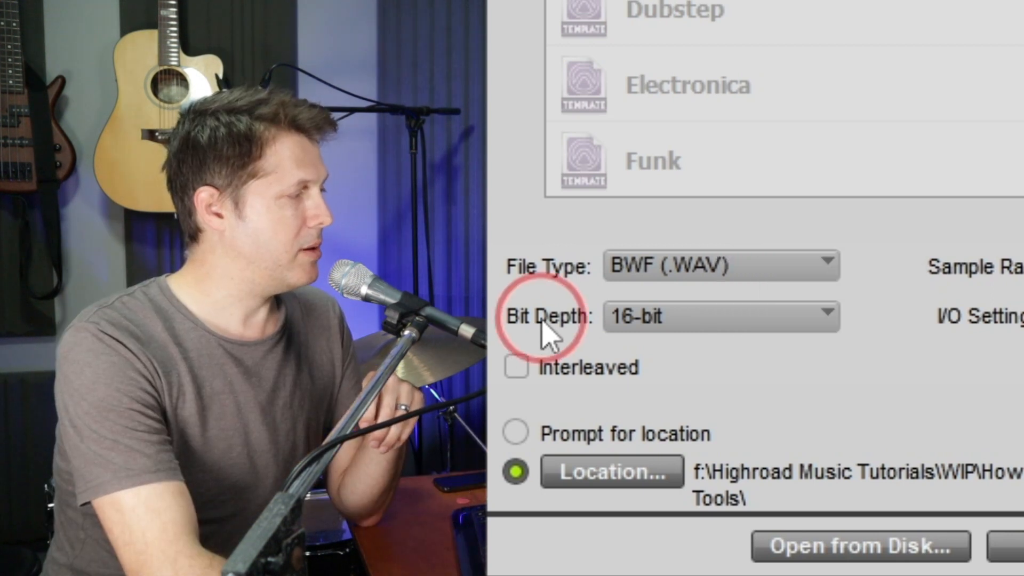
{"action": "left_click", "coordinate": [717, 315]}
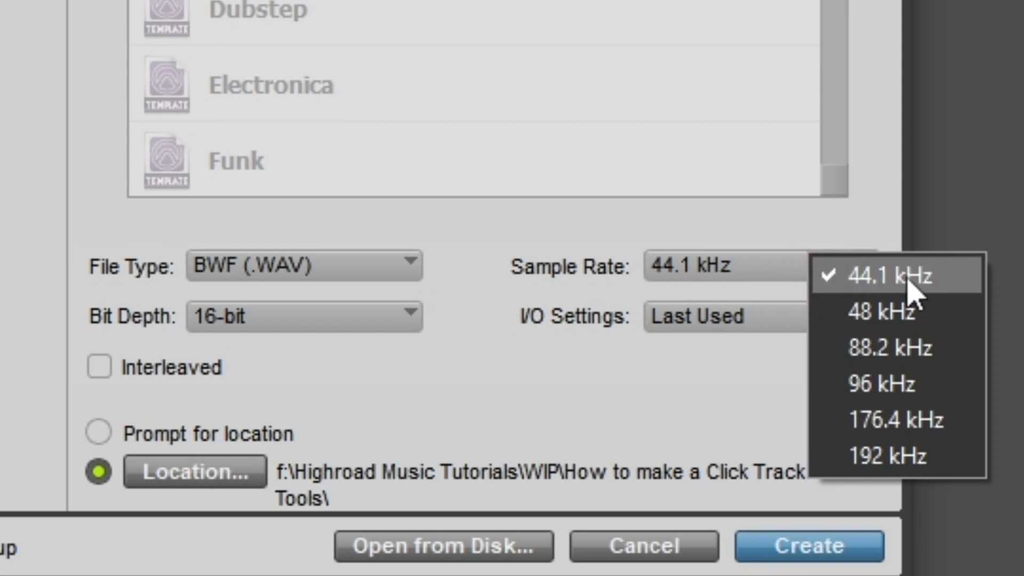
{"action": "mouse_move", "coordinate": [959, 290]}
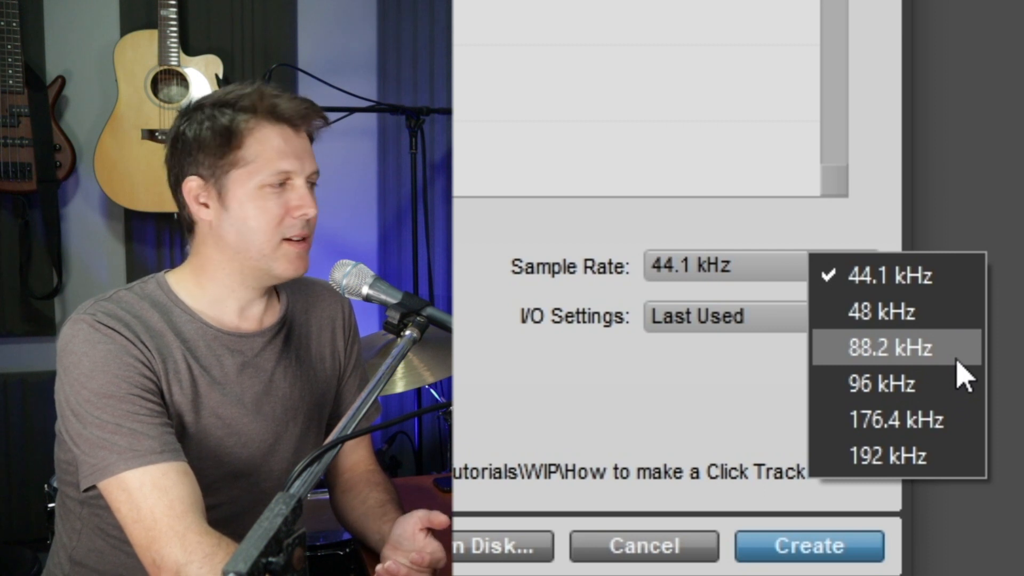
{"action": "mouse_move", "coordinate": [966, 286]}
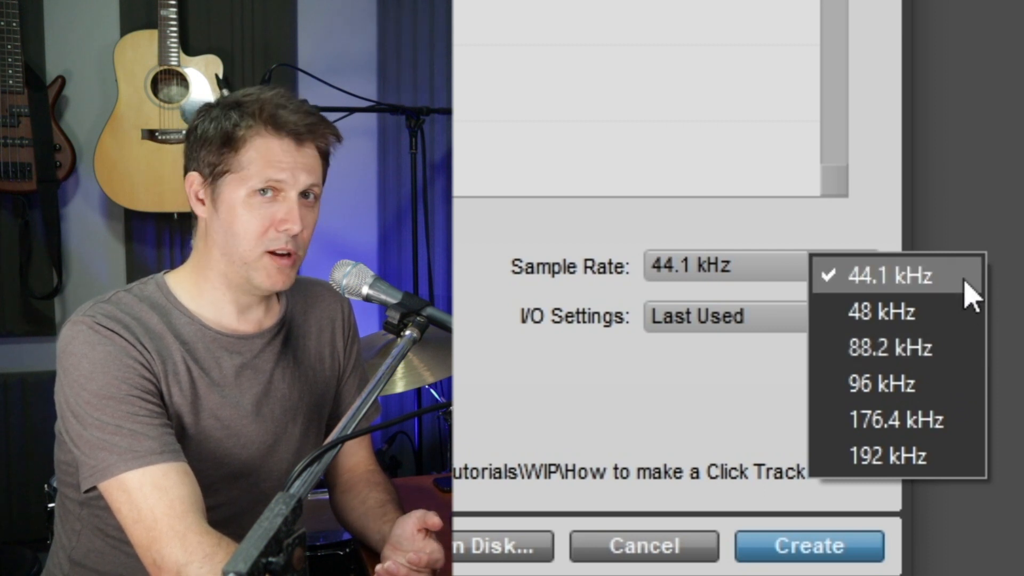
{"action": "mouse_move", "coordinate": [665, 427]}
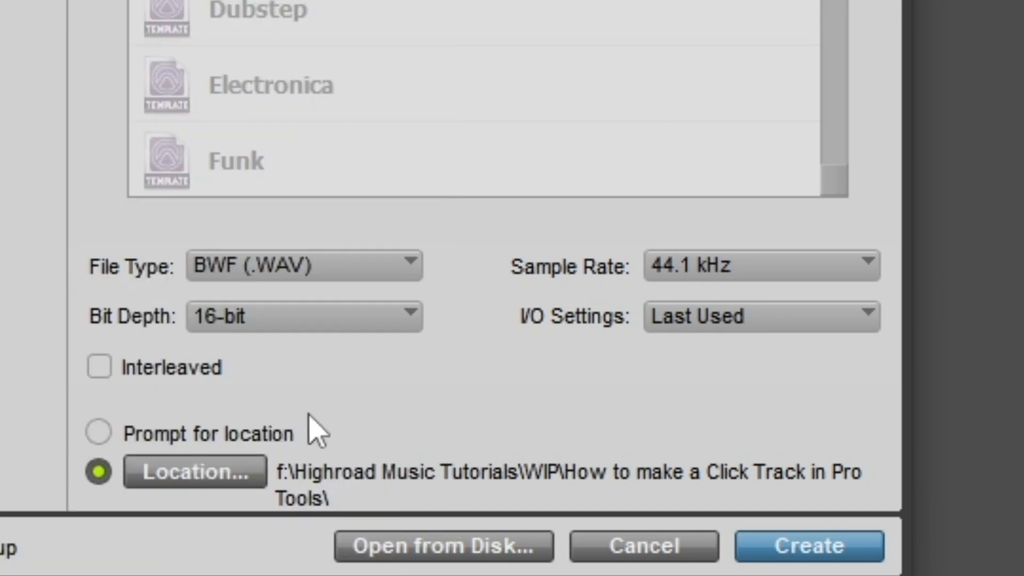
{"action": "mouse_move", "coordinate": [209, 483]}
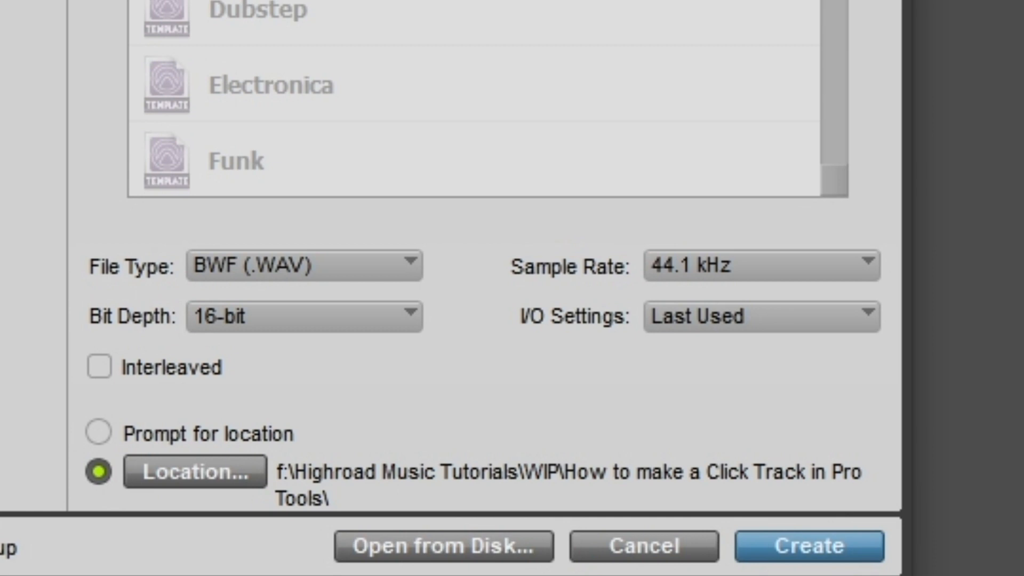
Create the Song 1 session with these settings, landing in an empty Edit window.
{"action": "left_click", "coordinate": [807, 546]}
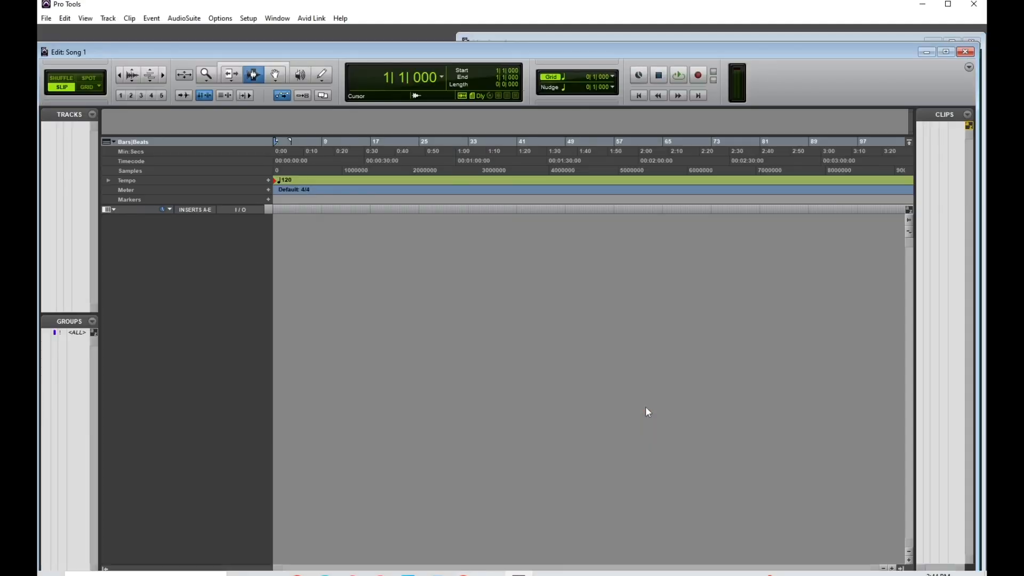